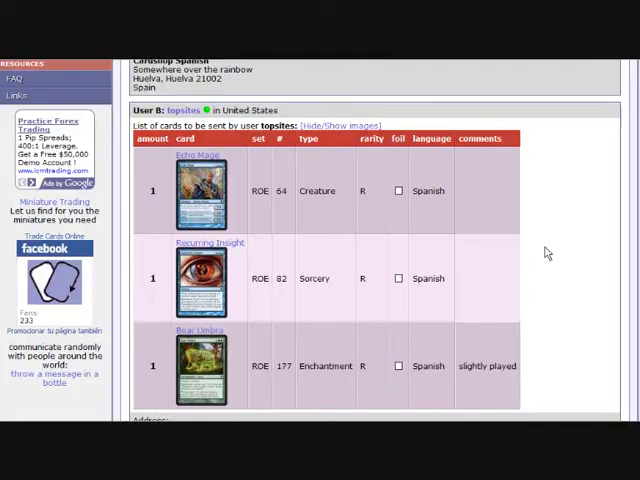
pyautogui.moveTo(207, 289)
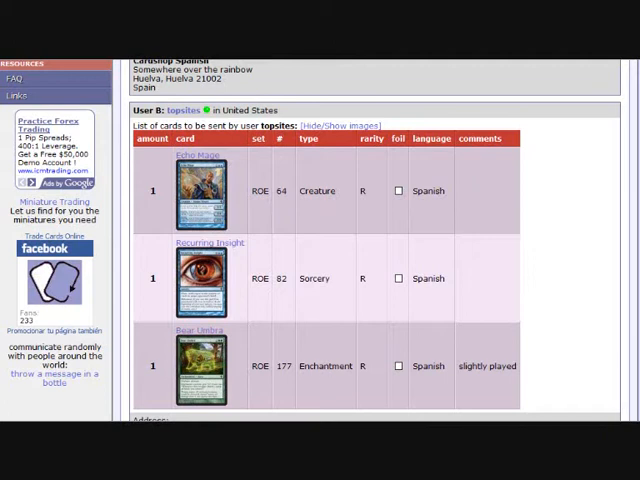
# Mark topsites' cards as received for this trade using the Cards Received button.
pyautogui.scroll(-3)
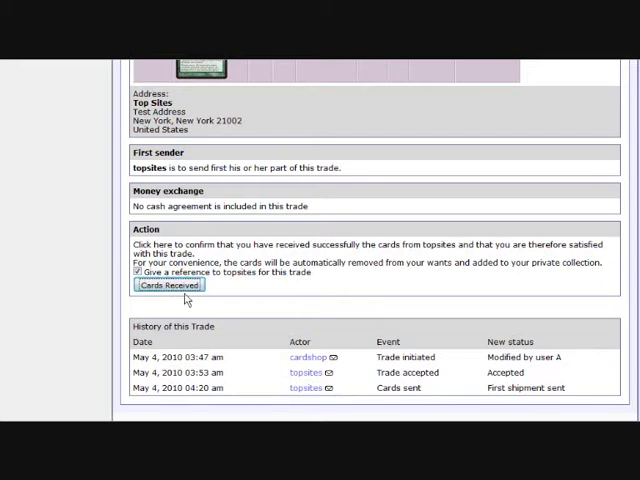
pyautogui.click(169, 284)
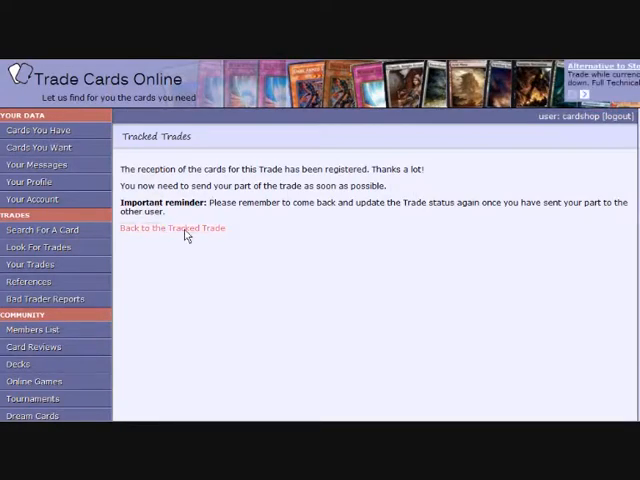
# Return to the topsites tracked trade, now showing 'First shipment received'.
pyautogui.click(172, 227)
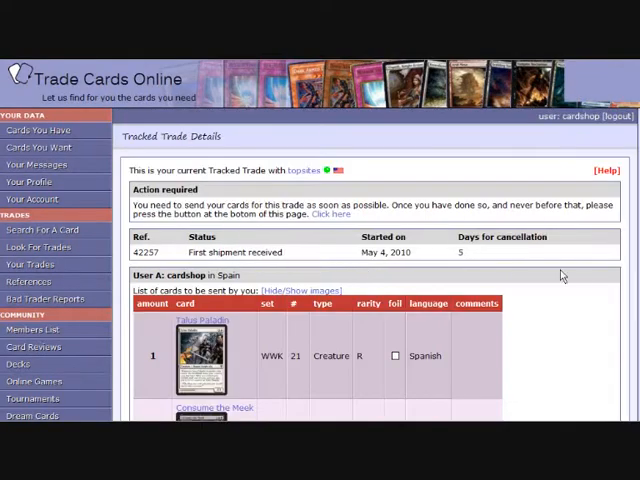